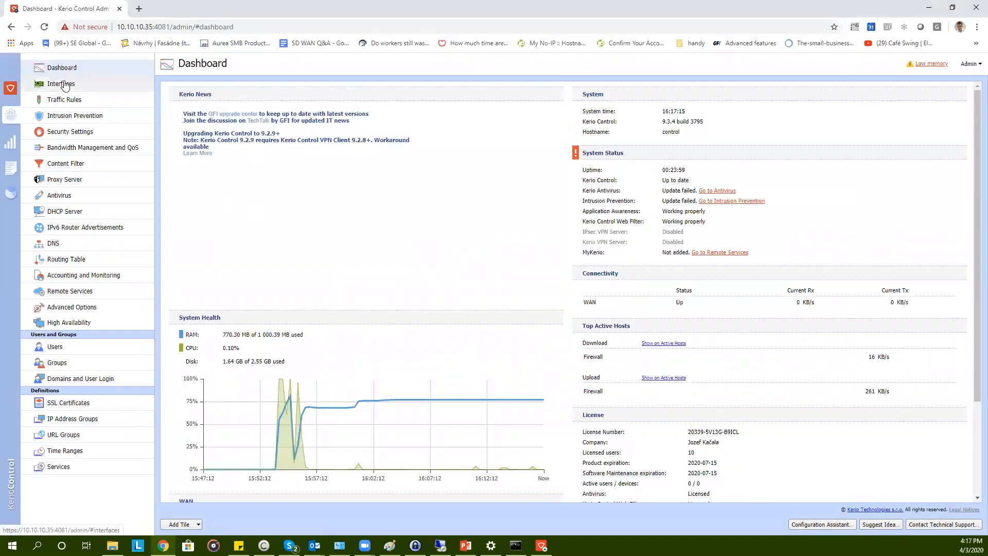
- Show the Interfaces overview listing WAN, VPN Server and the two Ethernet interfaces
left_click(60, 83)
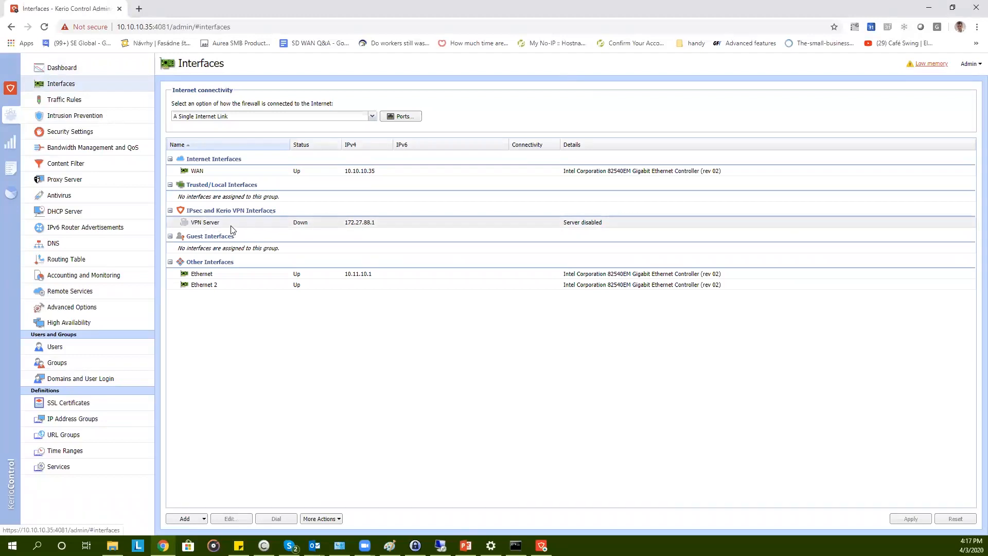
- Enable Kerio VPN Server in the VPN Server properties and show its Kerio VPN settings
double_click(206, 222)
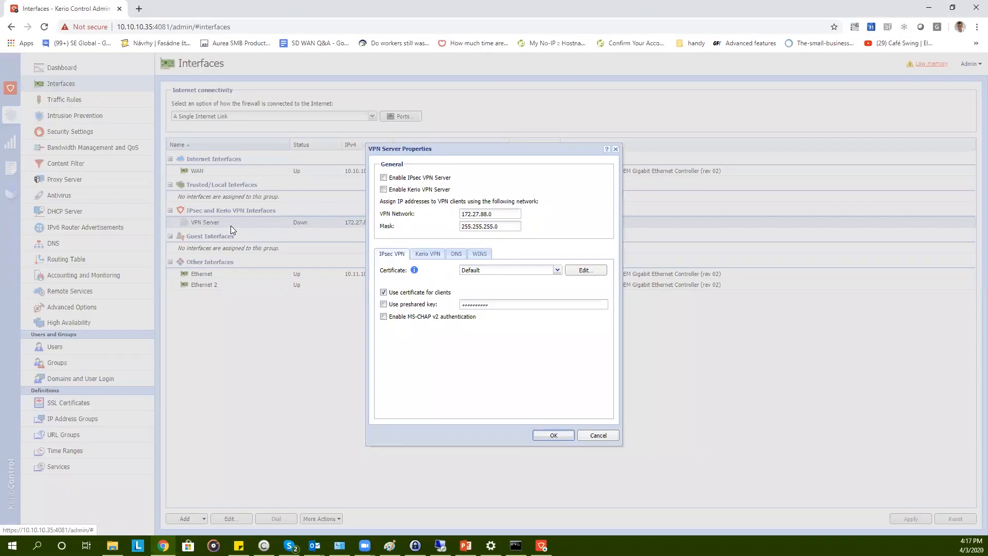
mouse_move(398, 251)
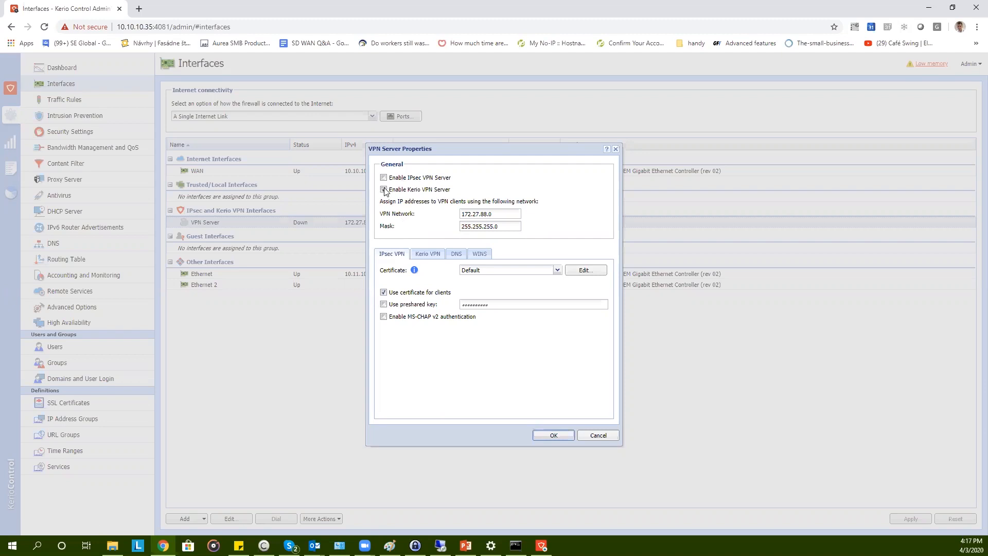
left_click(384, 190)
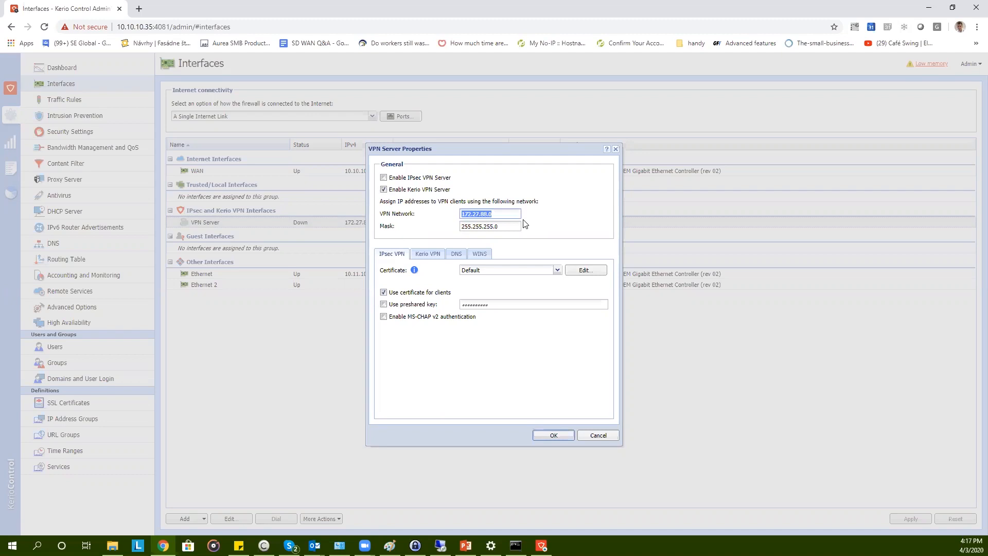
left_click(490, 225)
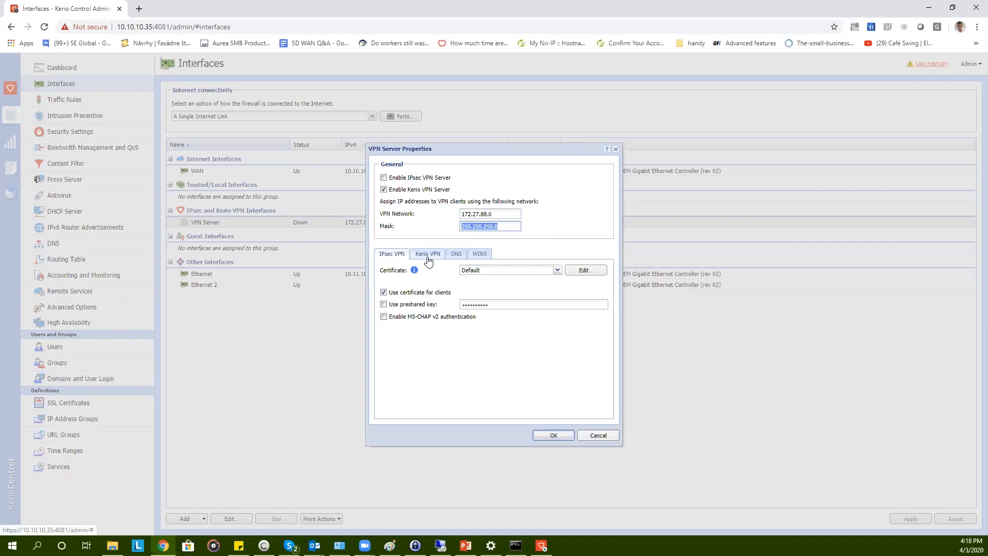
left_click(428, 253)
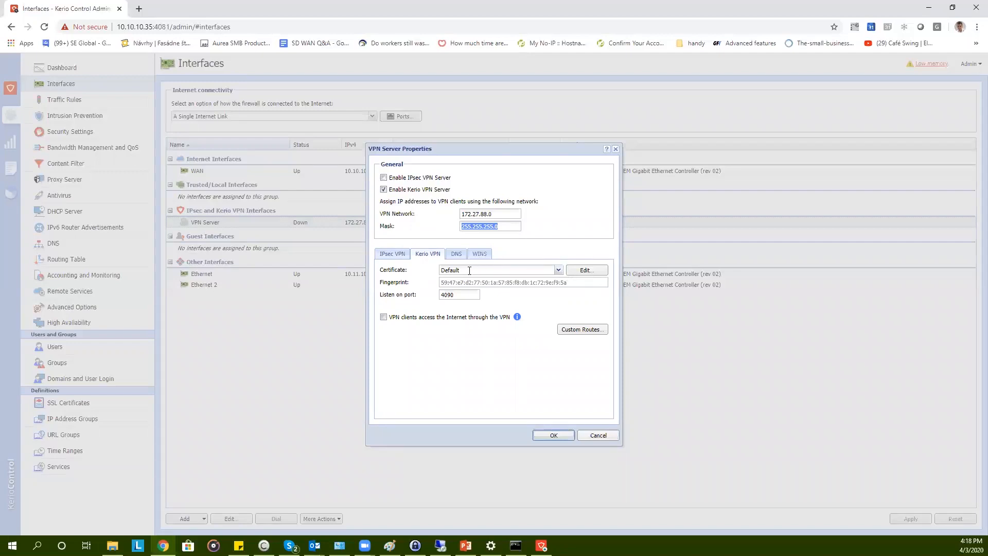
- Review the certificates list, assign the MyCompany certificate on port 4090, and view the DNS settings
left_click(585, 269)
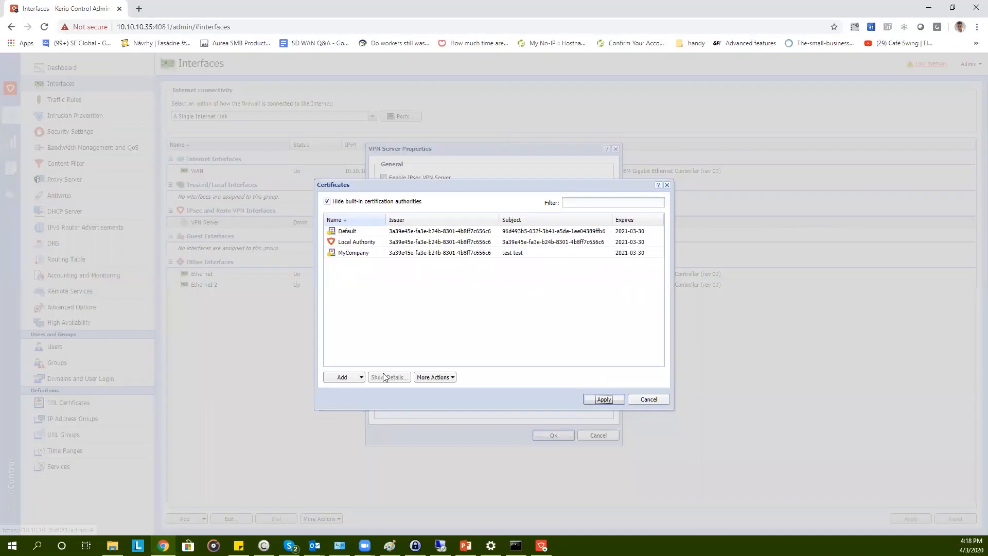
left_click(344, 377)
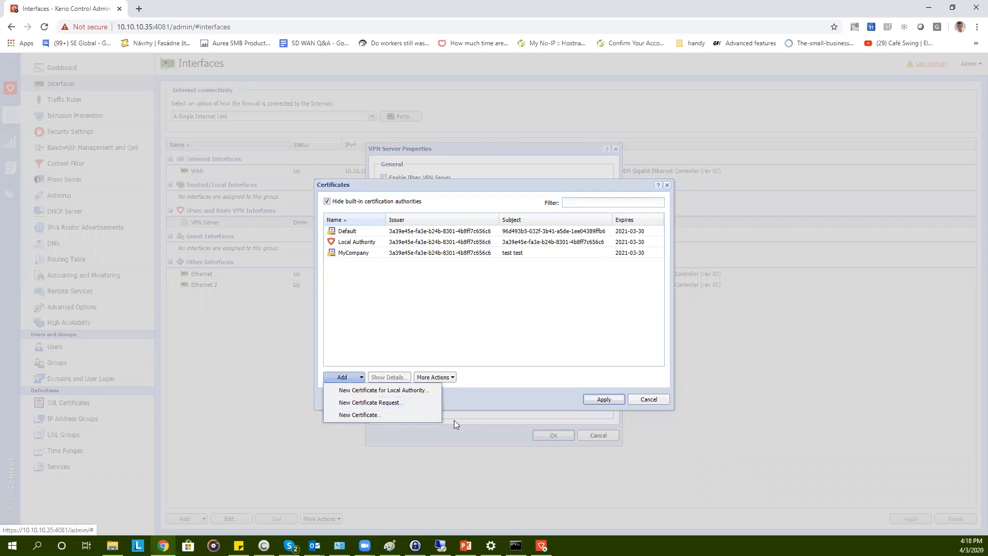
mouse_move(667, 188)
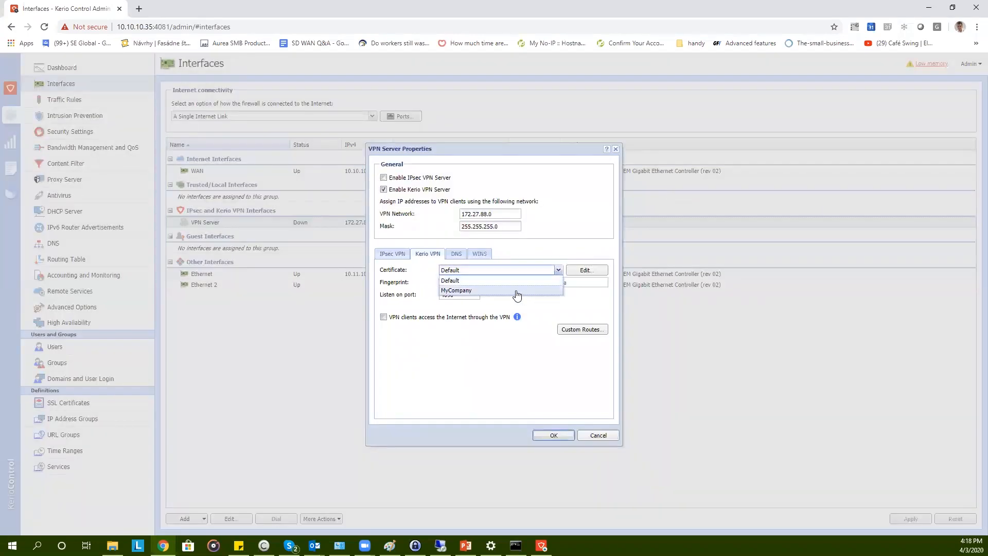
left_click(456, 290)
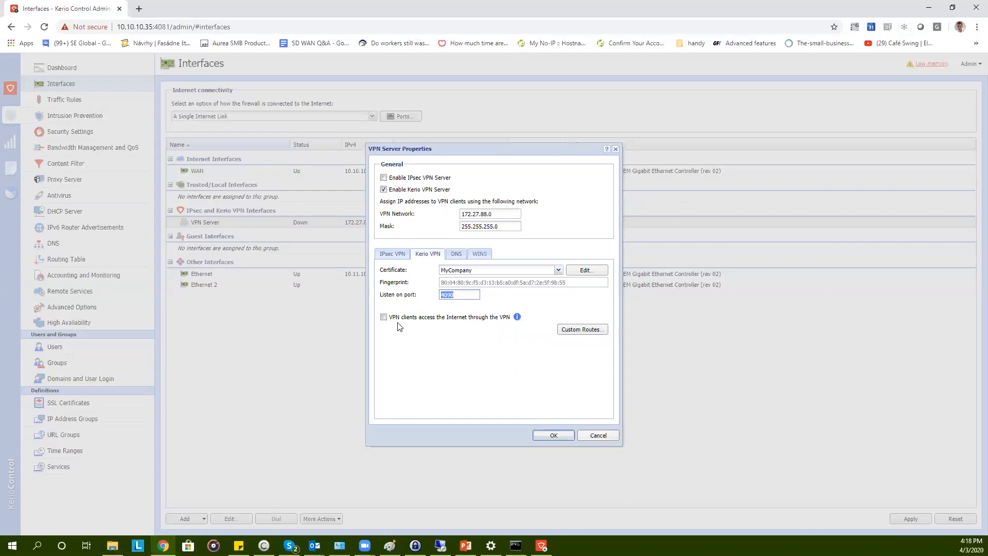
mouse_move(425, 329)
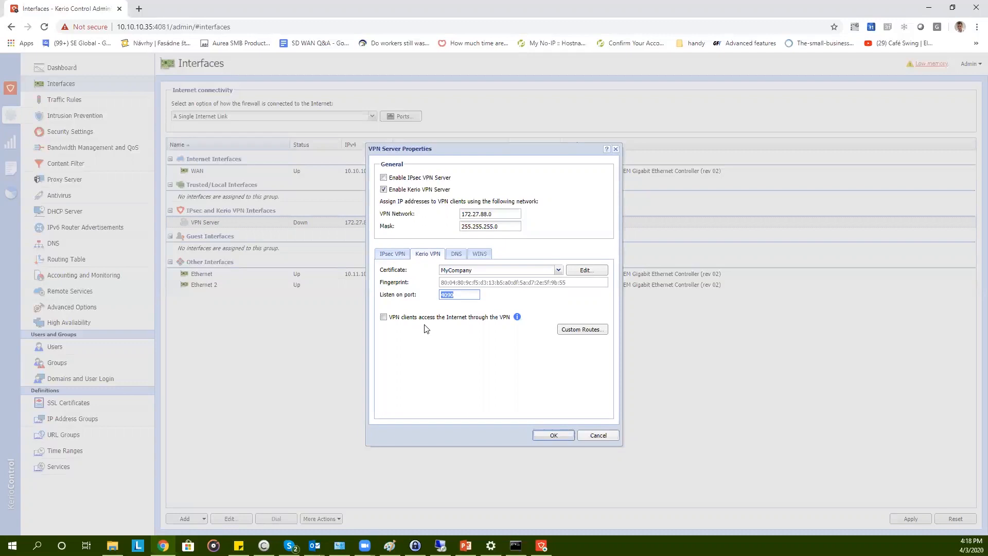
mouse_move(426, 331)
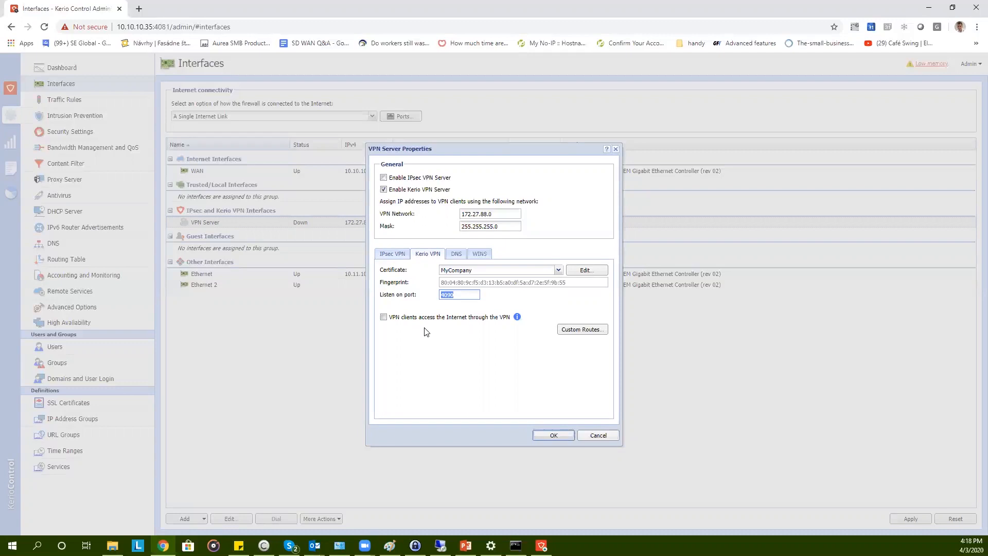
left_click(581, 329)
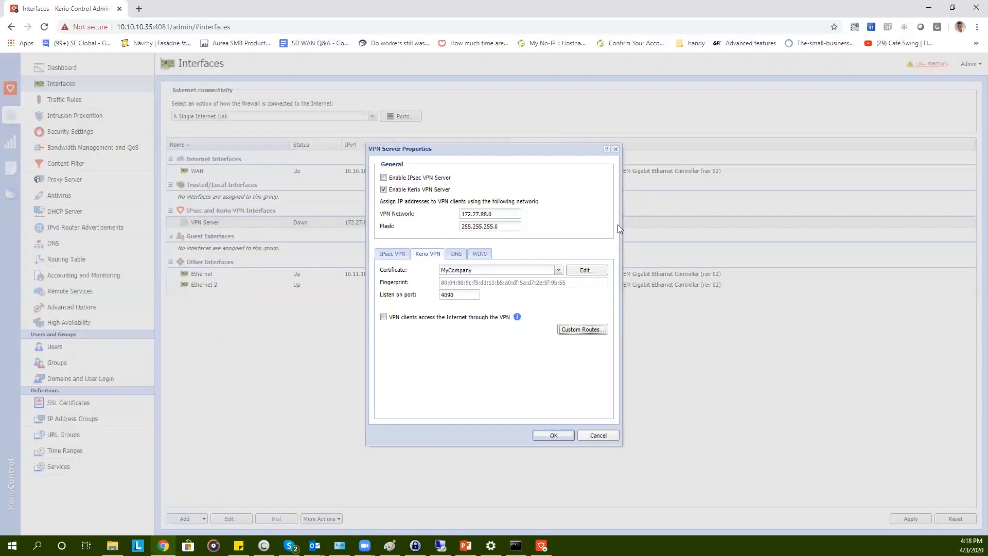
left_click(456, 254)
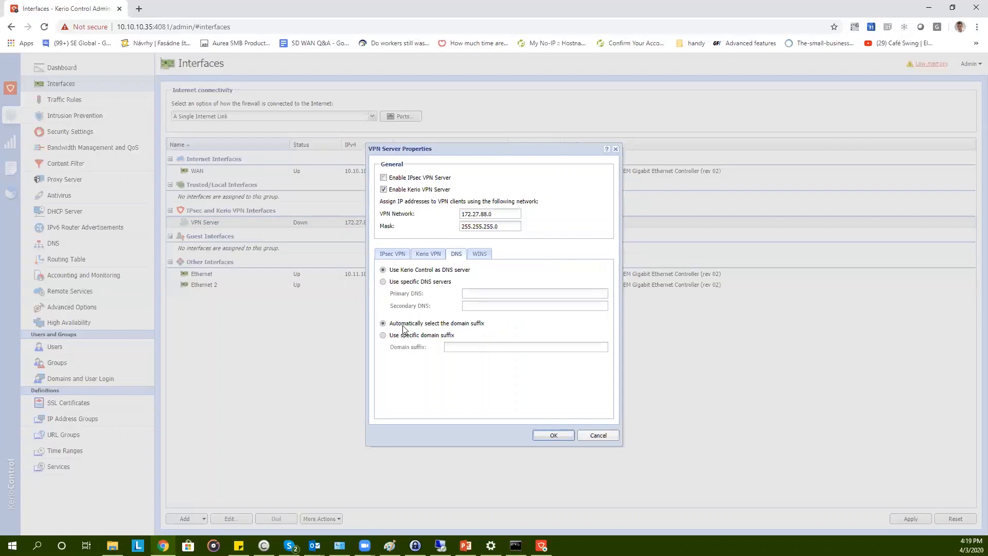
- Check the WINS settings, confirm the VPN Server properties and apply the pending changes
left_click(478, 253)
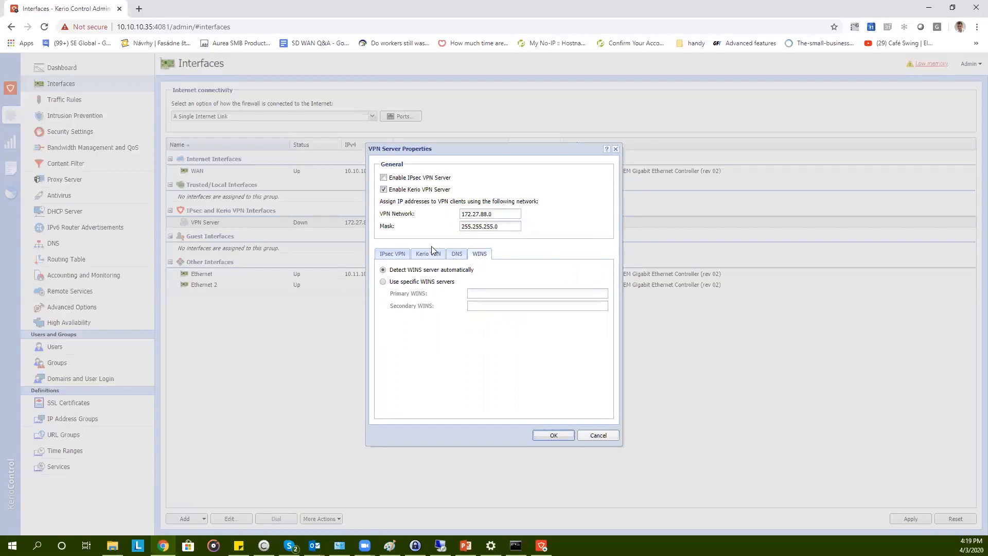
left_click(427, 253)
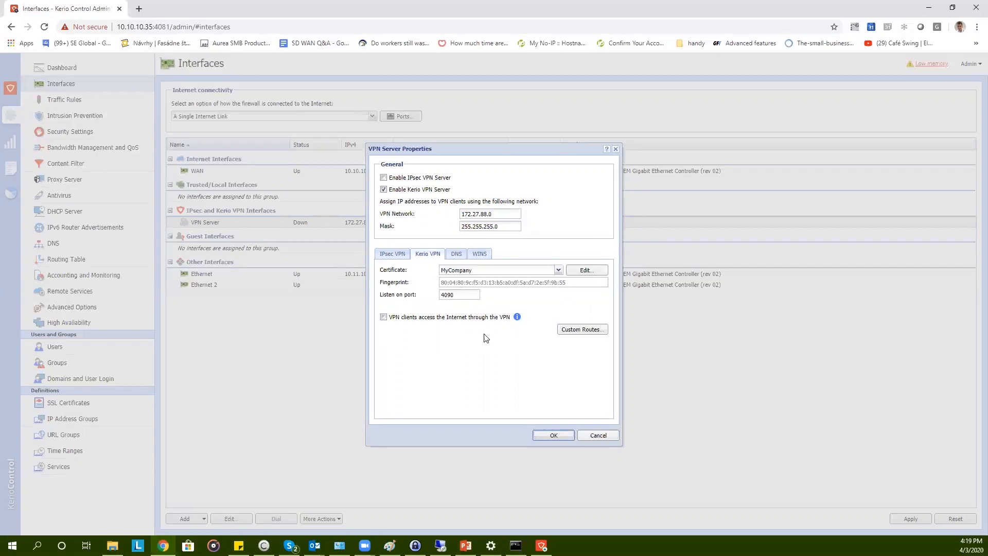
left_click(553, 434)
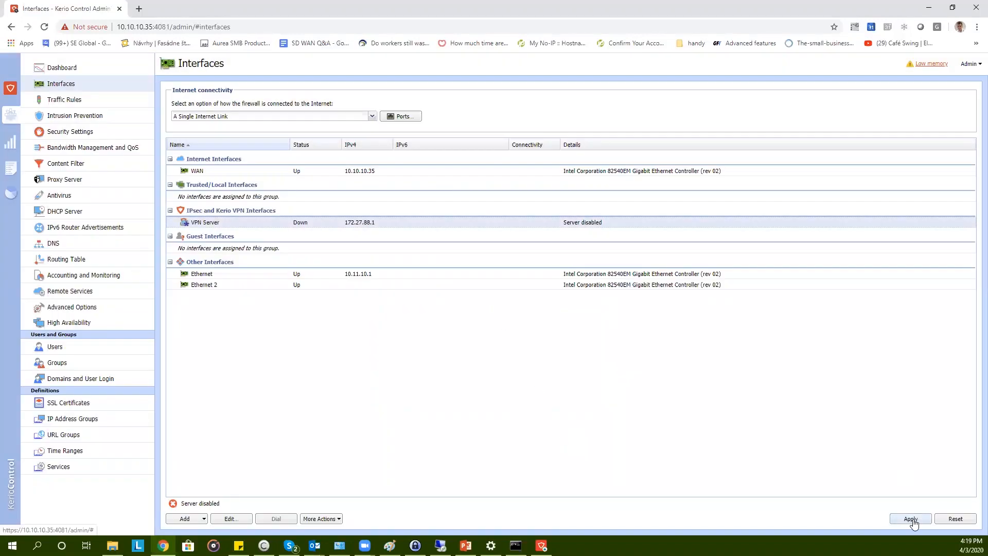
left_click(910, 518)
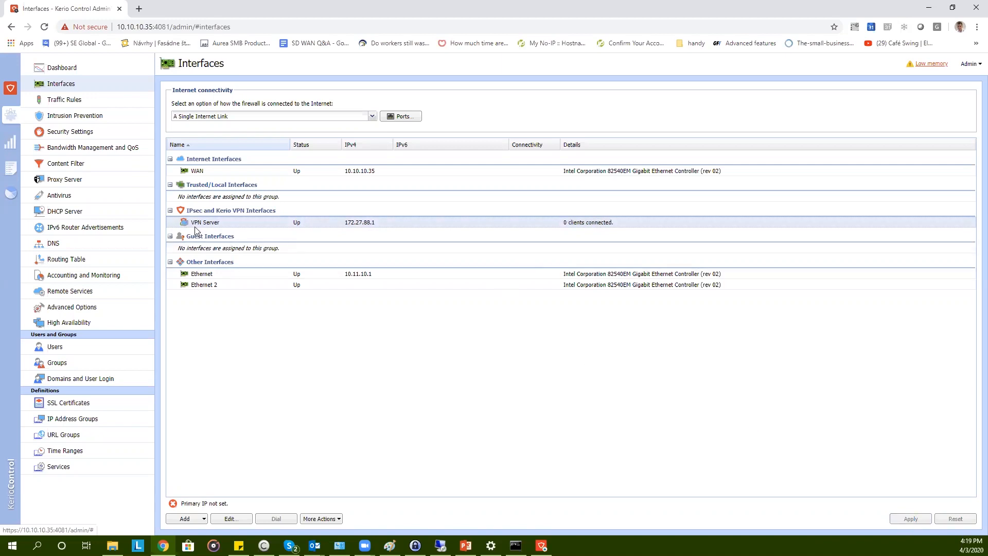
mouse_move(300, 230)
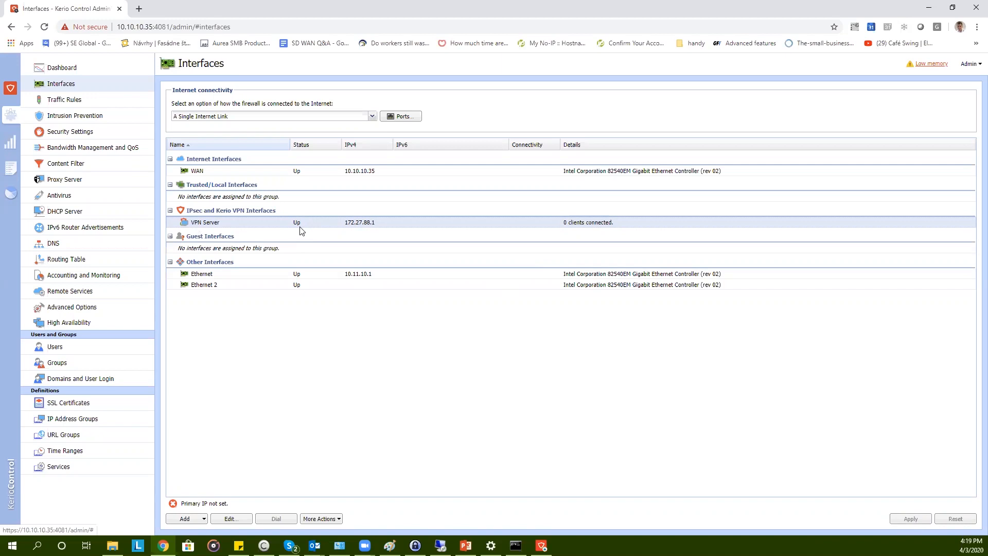
mouse_move(353, 265)
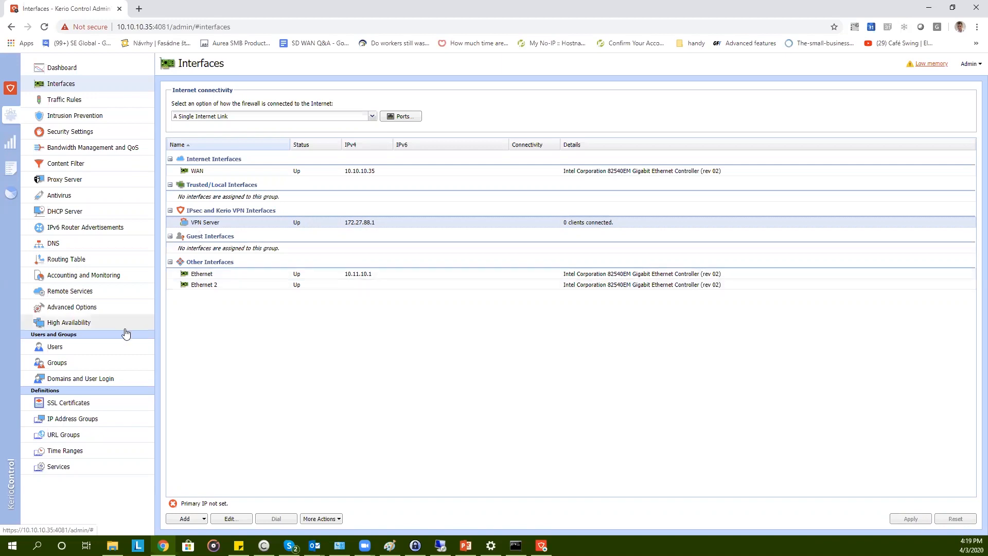
left_click(55, 347)
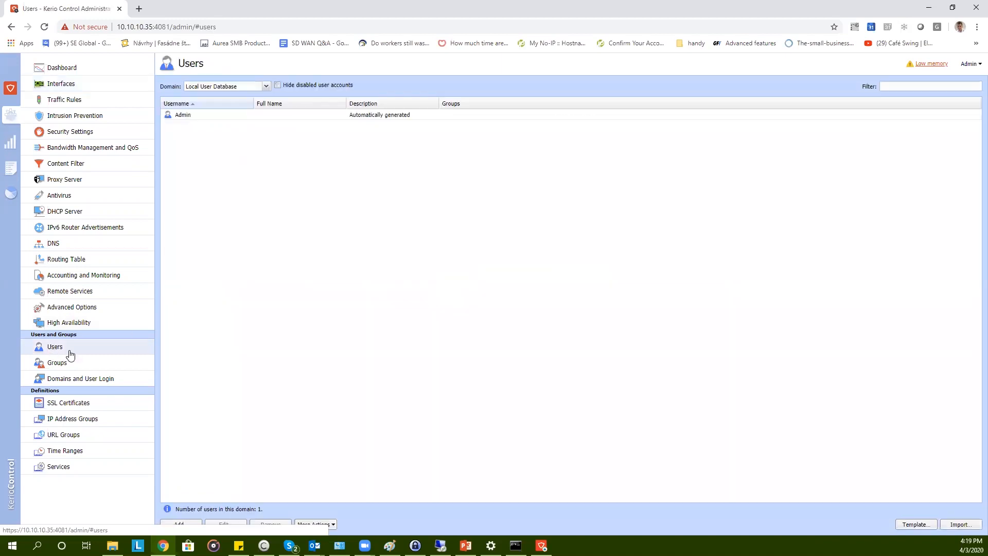
- Grant the Admin account the right to connect using VPN and save its settings
left_click(183, 114)
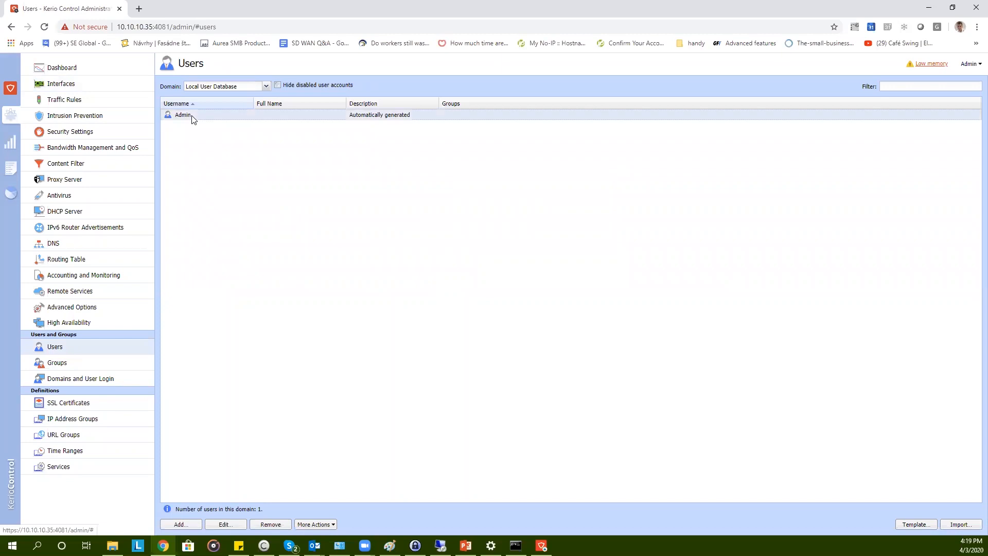
double_click(182, 114)
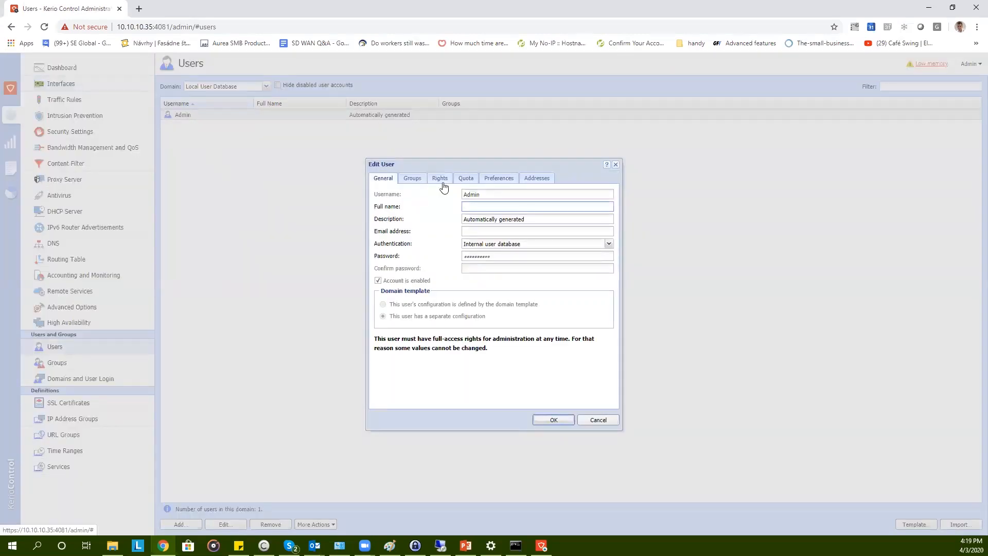
left_click(440, 178)
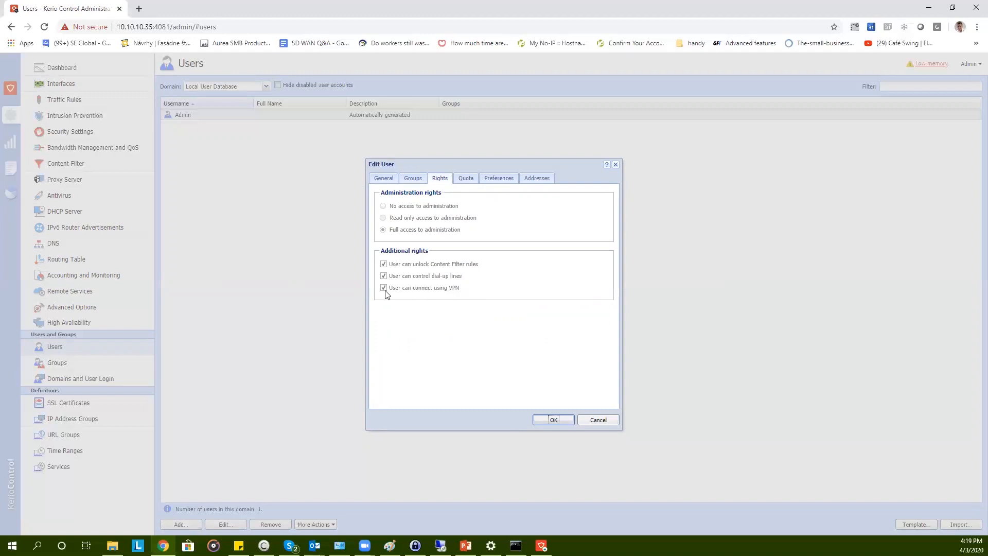
mouse_move(594, 326)
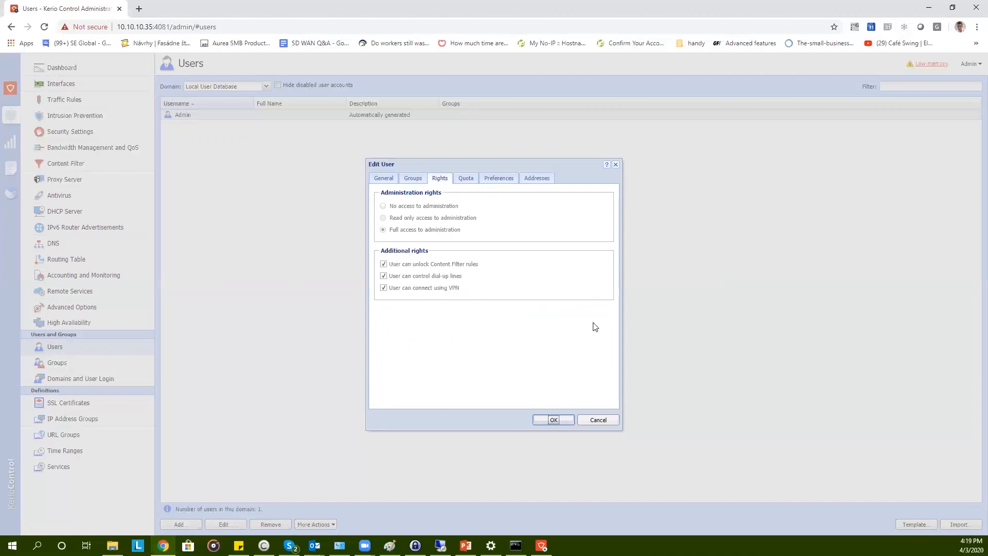
left_click(553, 420)
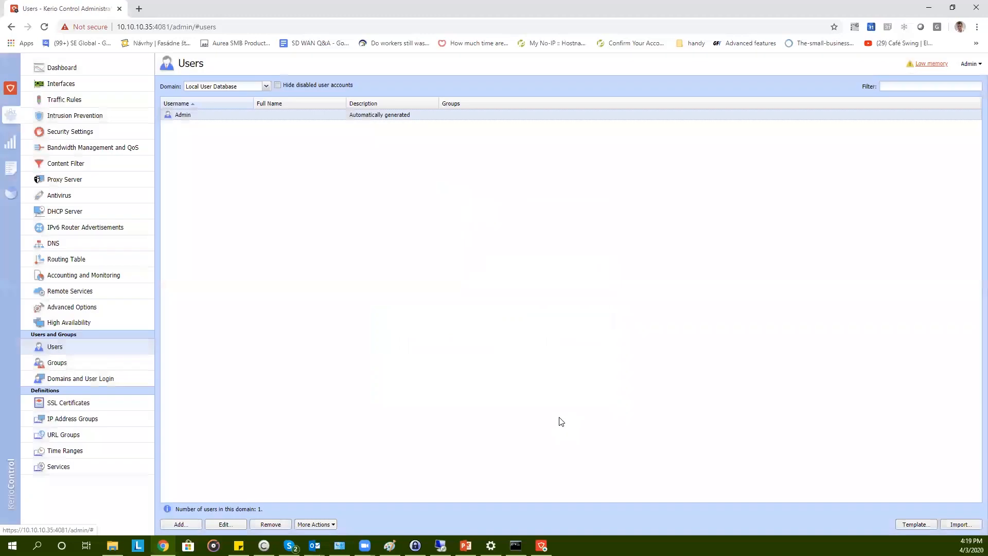
left_click(60, 83)
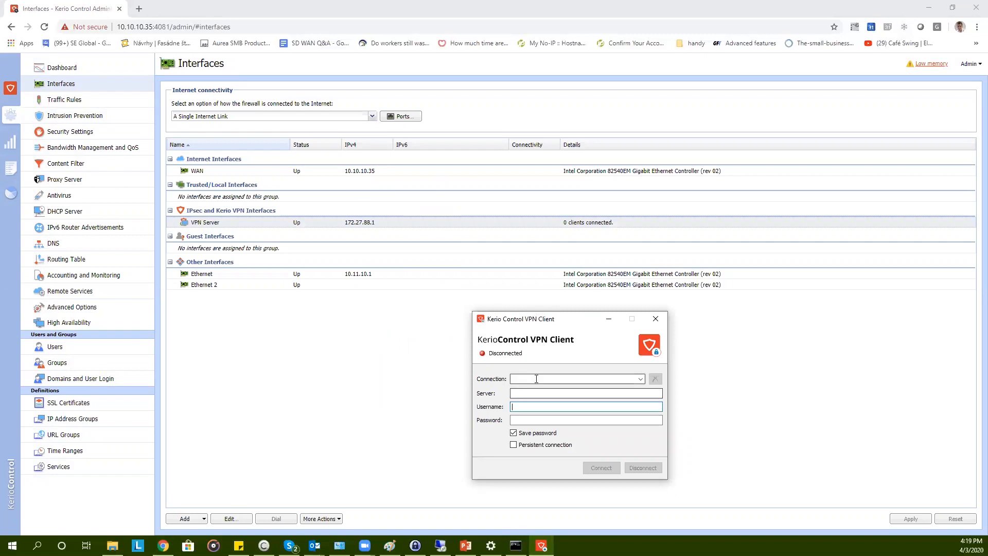
- Connect the VPN Client to server 10.10.10.35 as admin
type("10.10.10.35")
type("admin")
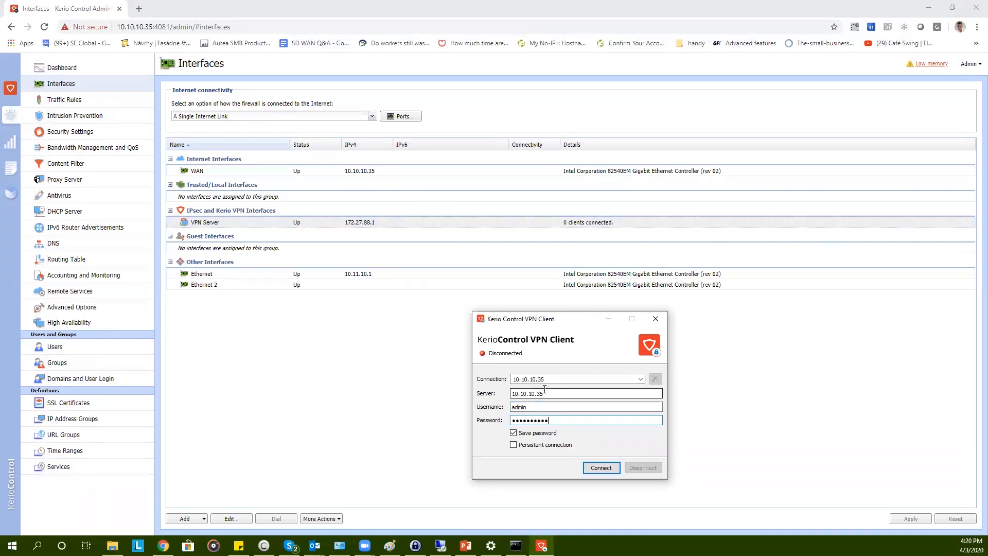
left_click(600, 467)
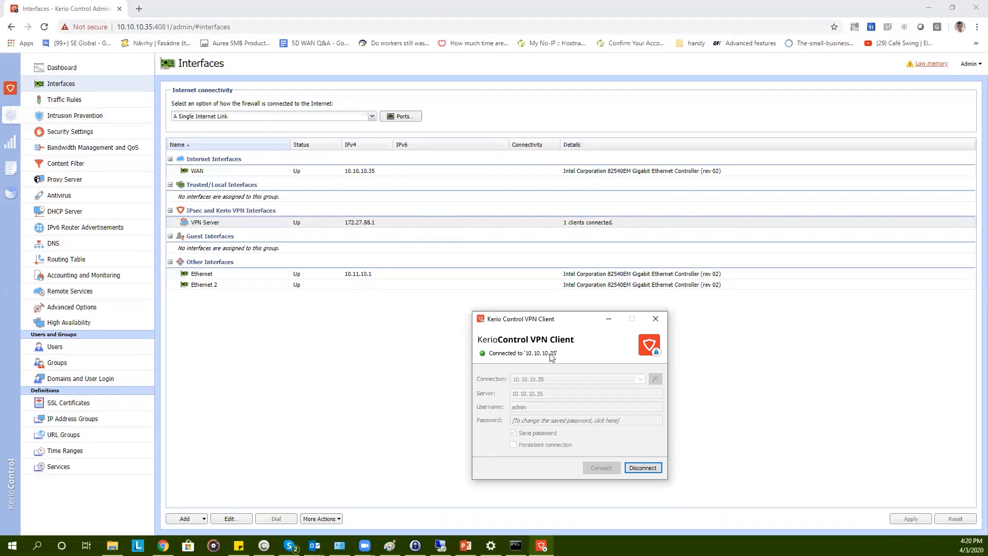
mouse_move(521, 360)
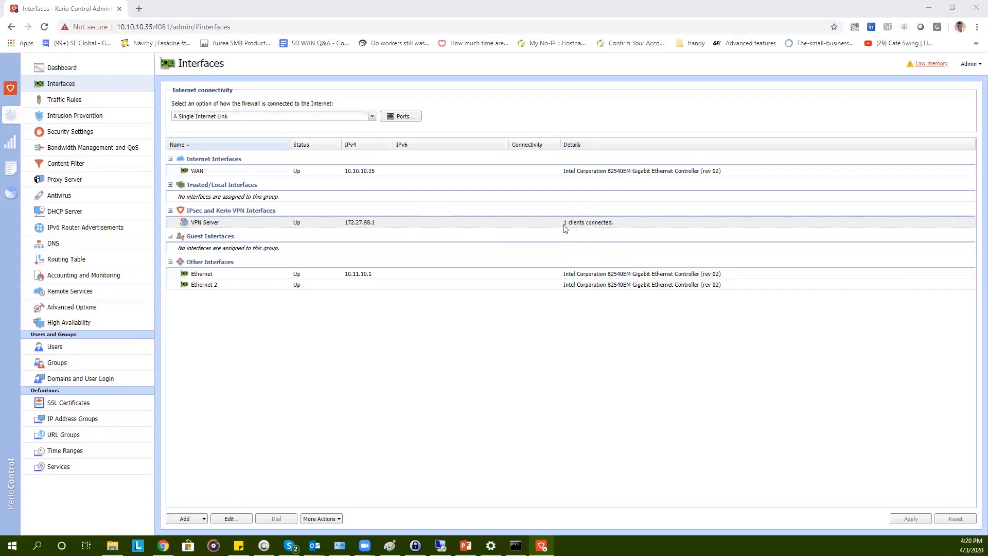
mouse_move(616, 227)
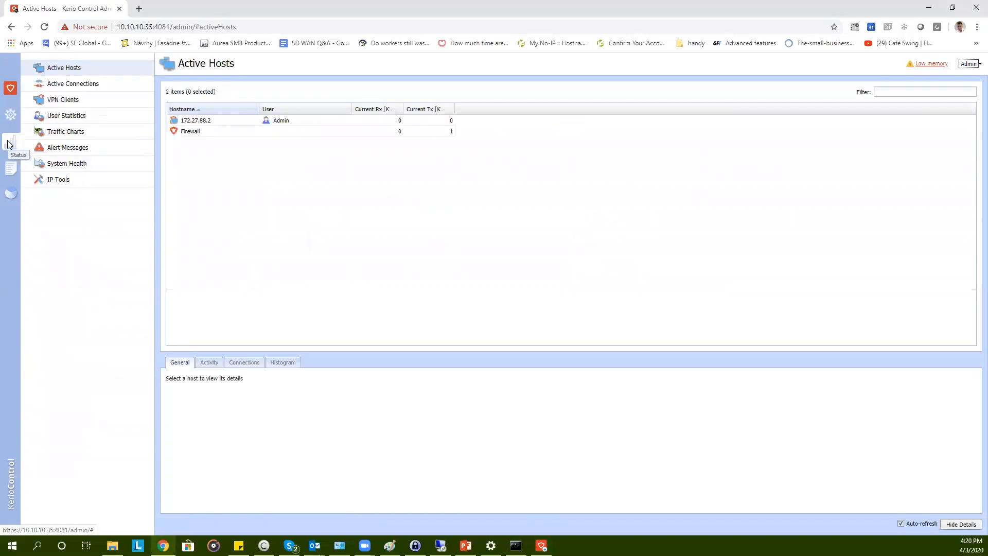
- Show the VPN Clients status listing admin on Windows 10 x64 at 172.27.88.2
left_click(62, 98)
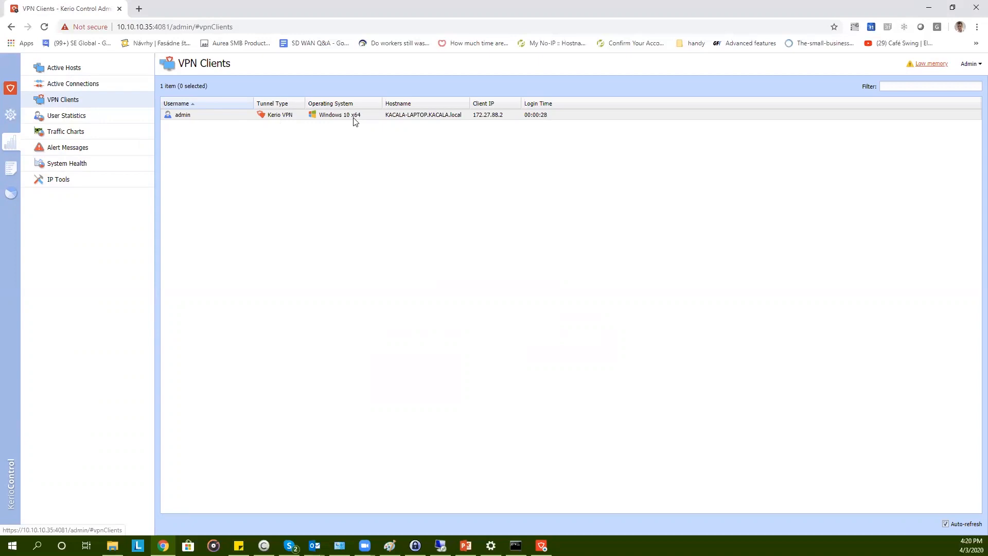
mouse_move(408, 124)
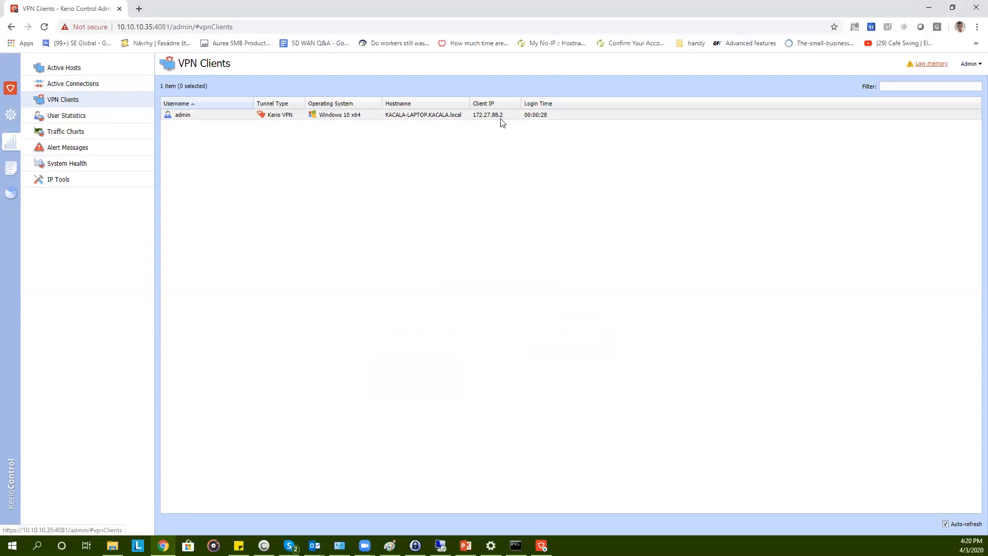
mouse_move(554, 118)
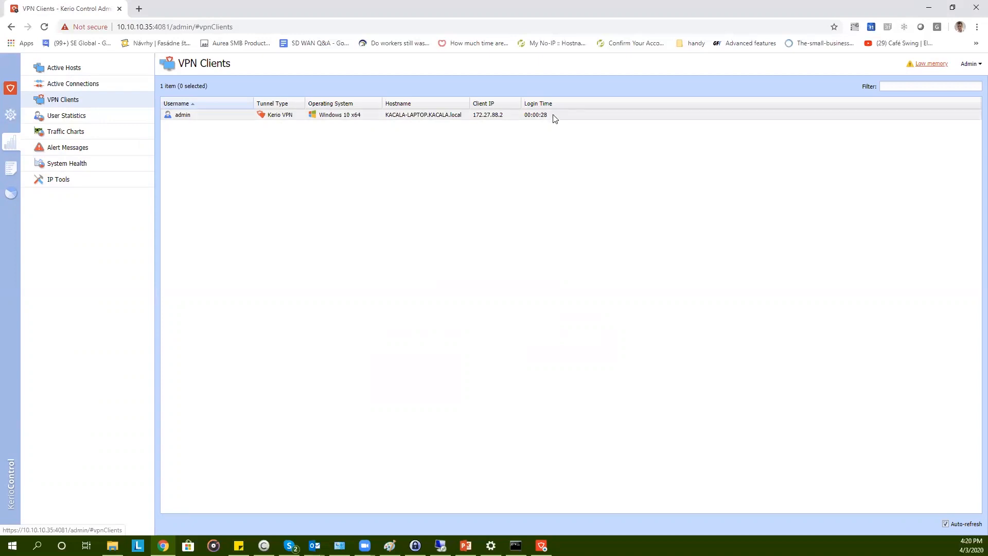